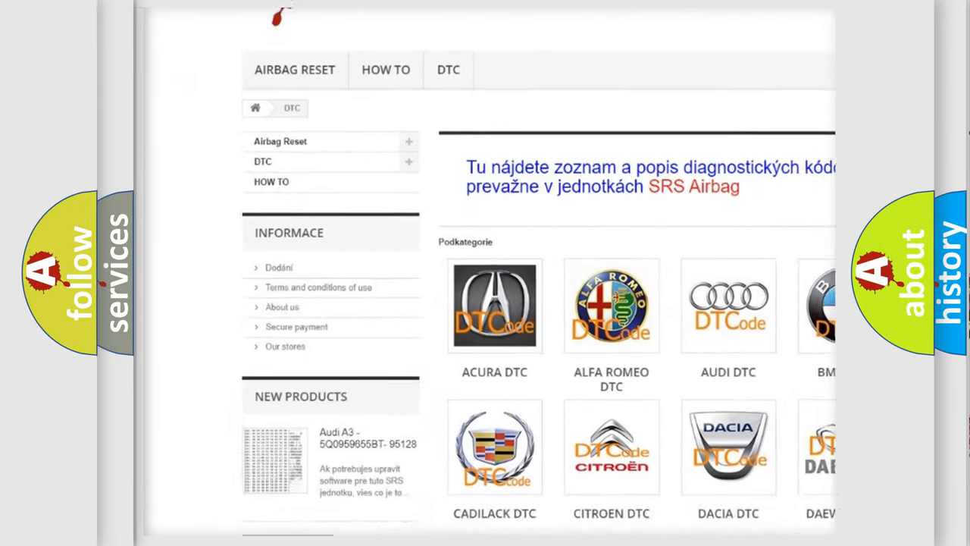
scroll(down, 3)
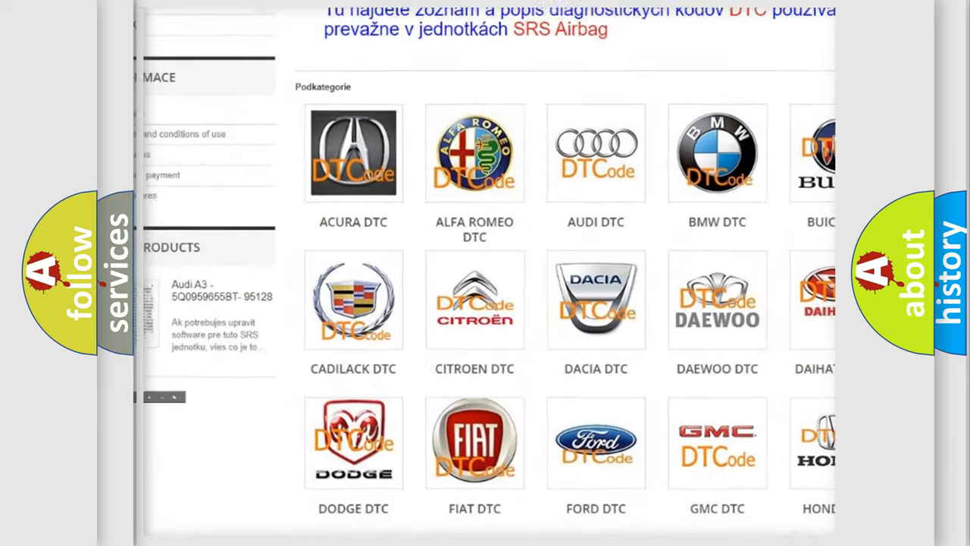
scroll(down, 3)
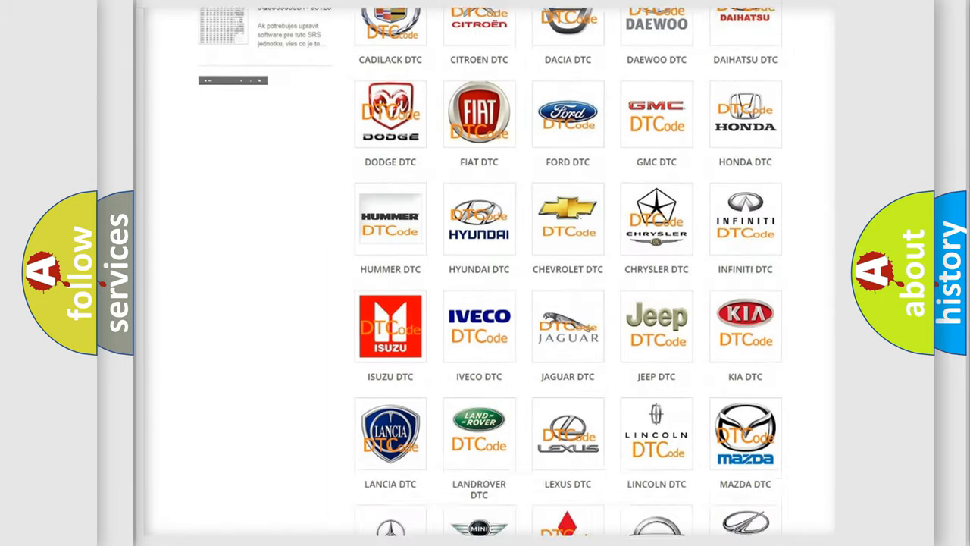
scroll(down, 3)
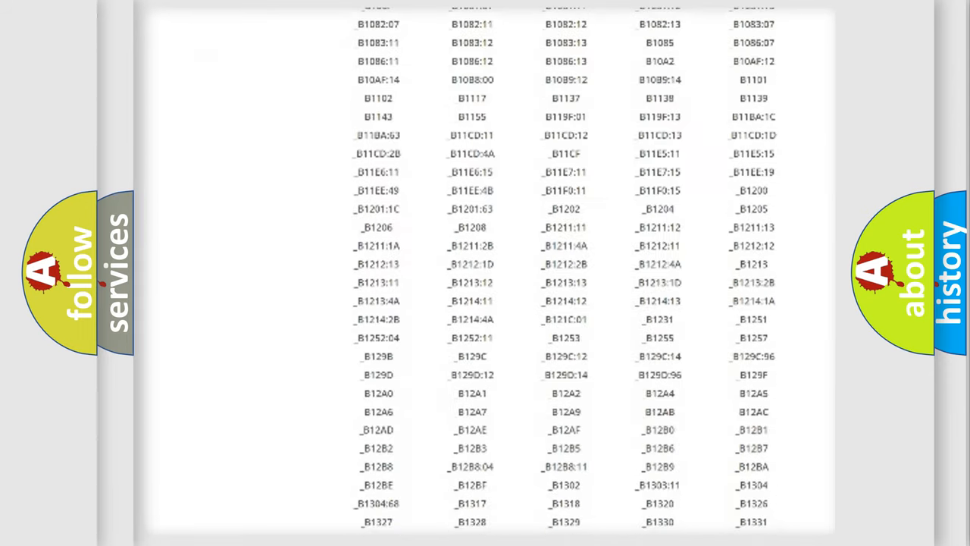
scroll(down, 3)
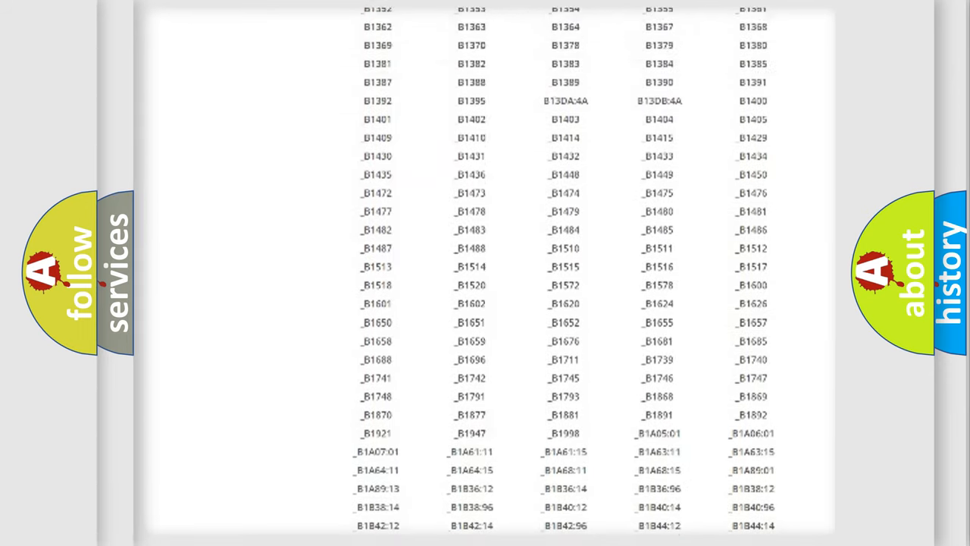
scroll(up, 3)
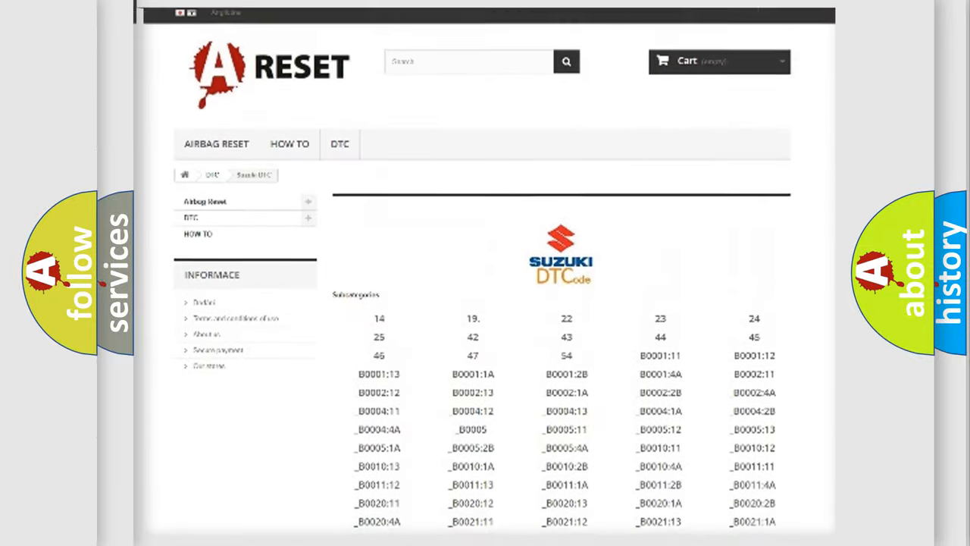